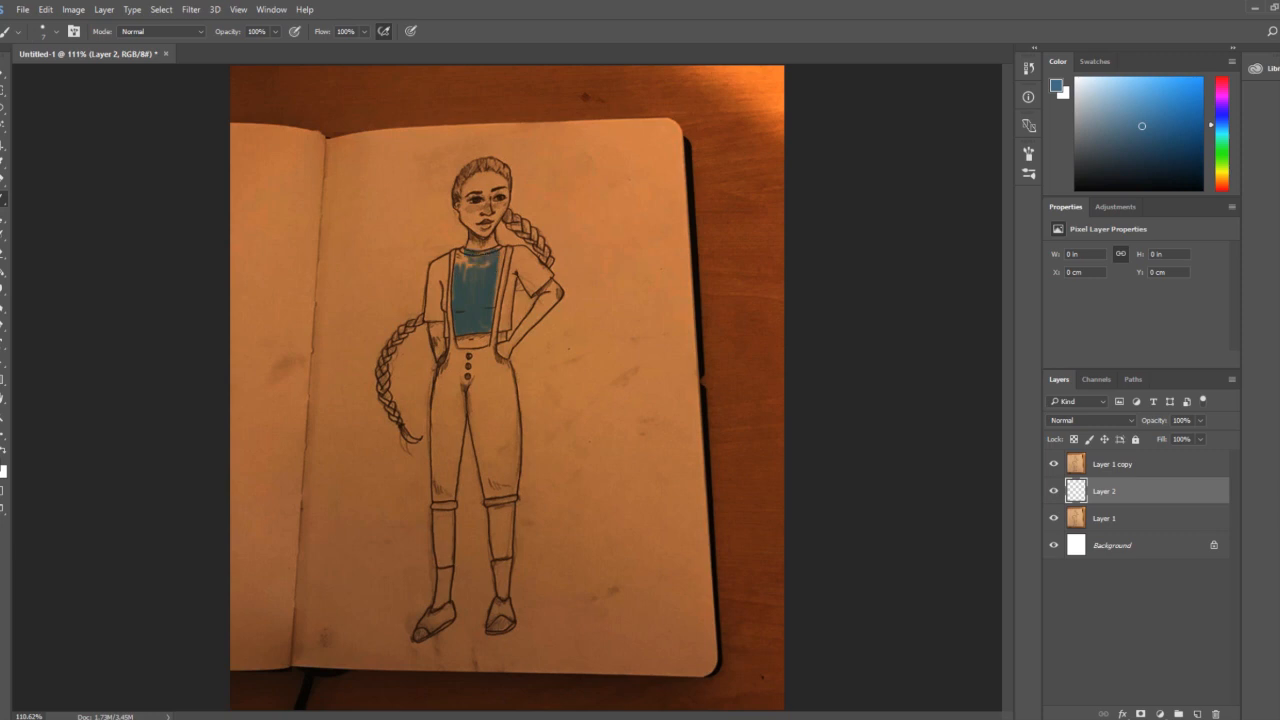
Duplicate the photo layer and set the copy's blend mode to Multiply.
left_click(1116, 464)
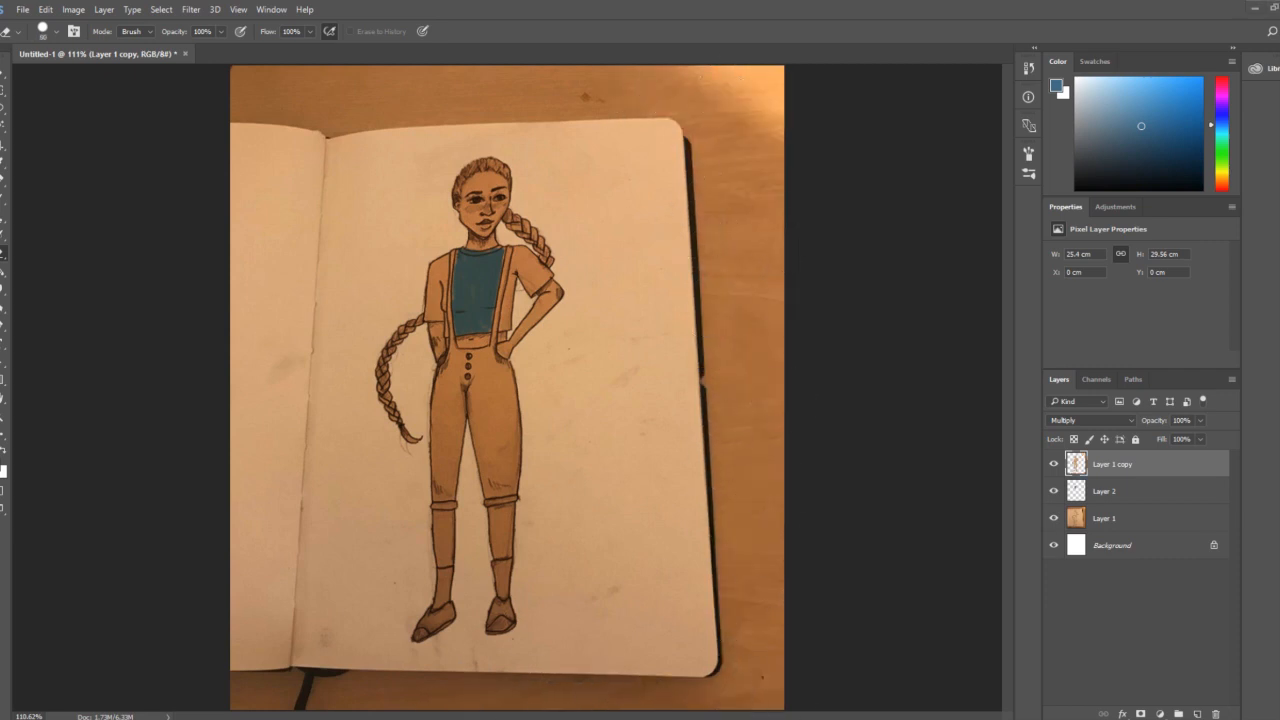
mouse_move(1112, 490)
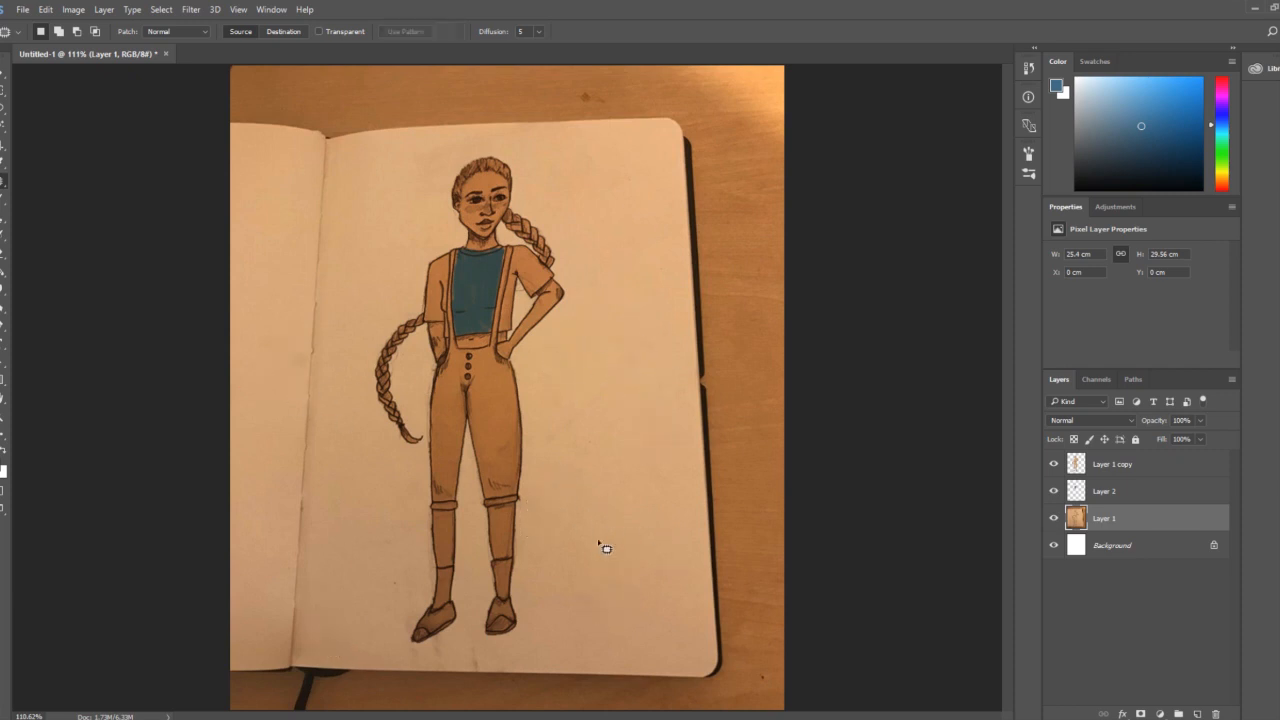
mouse_move(552, 384)
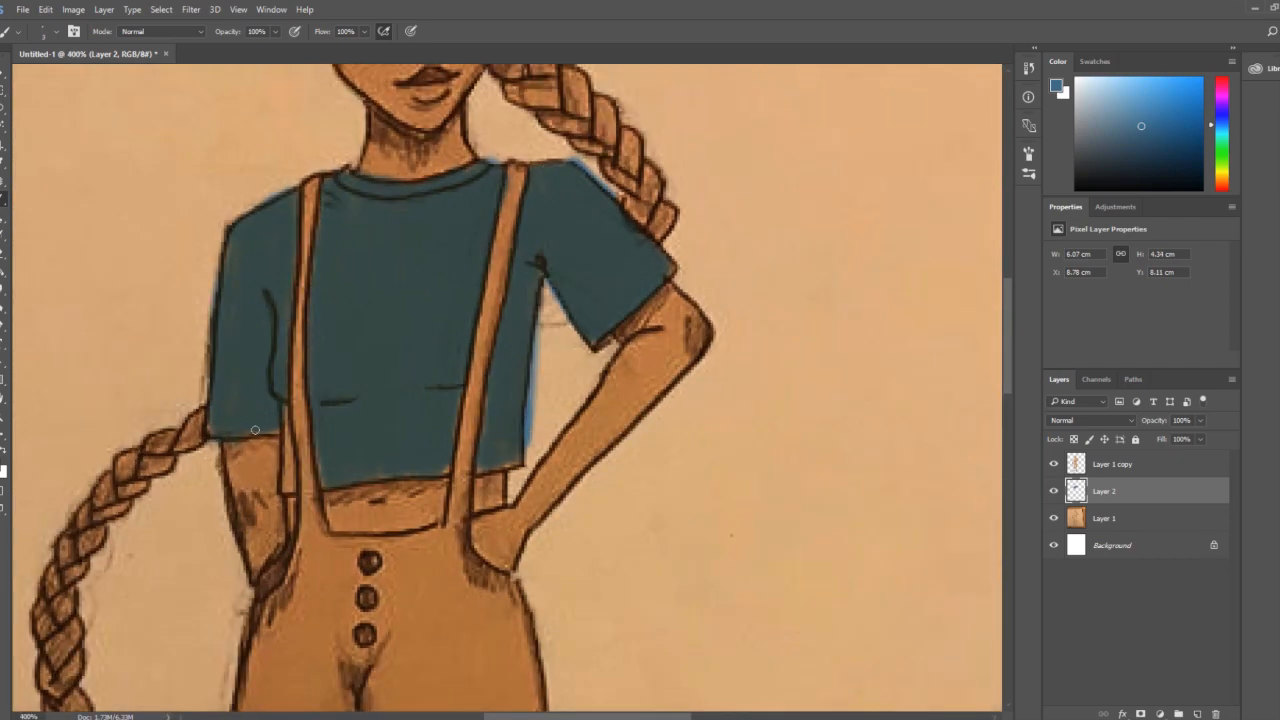
Touch up the teal fill along the crop top's edge so it sits inside the outlines.
left_click_drag(256, 430, 232, 432)
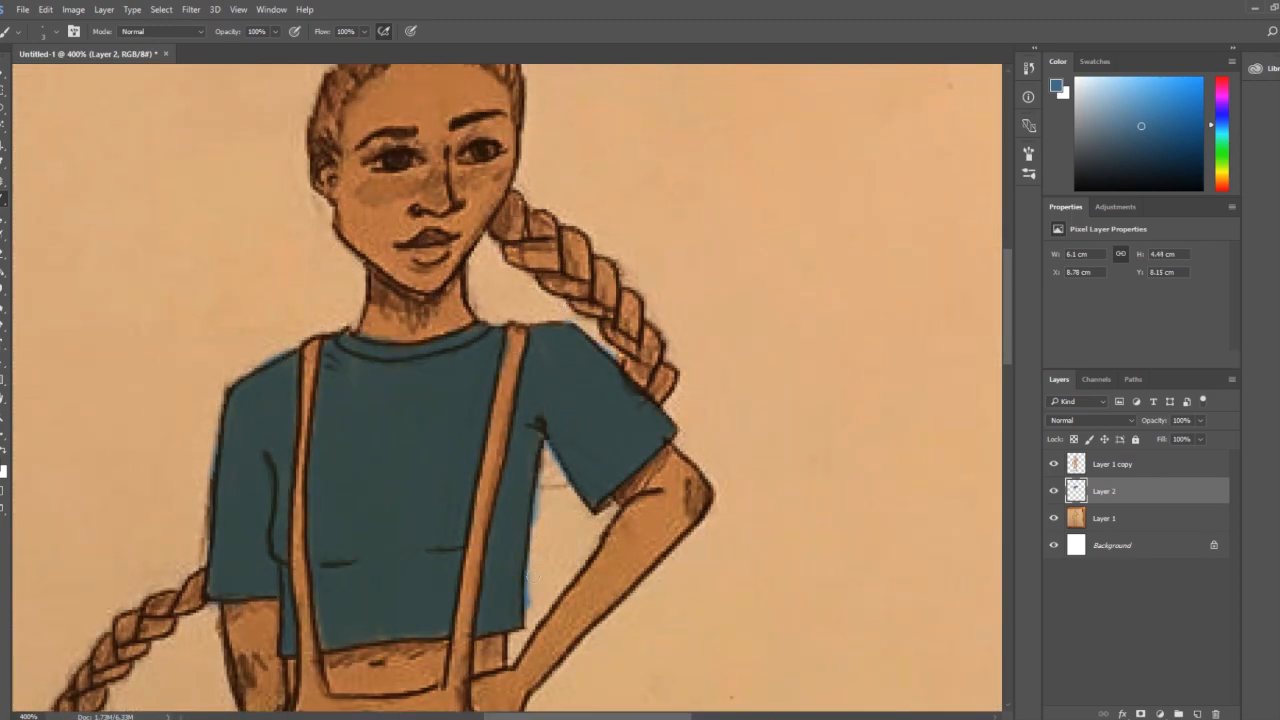
scroll("down", 3)
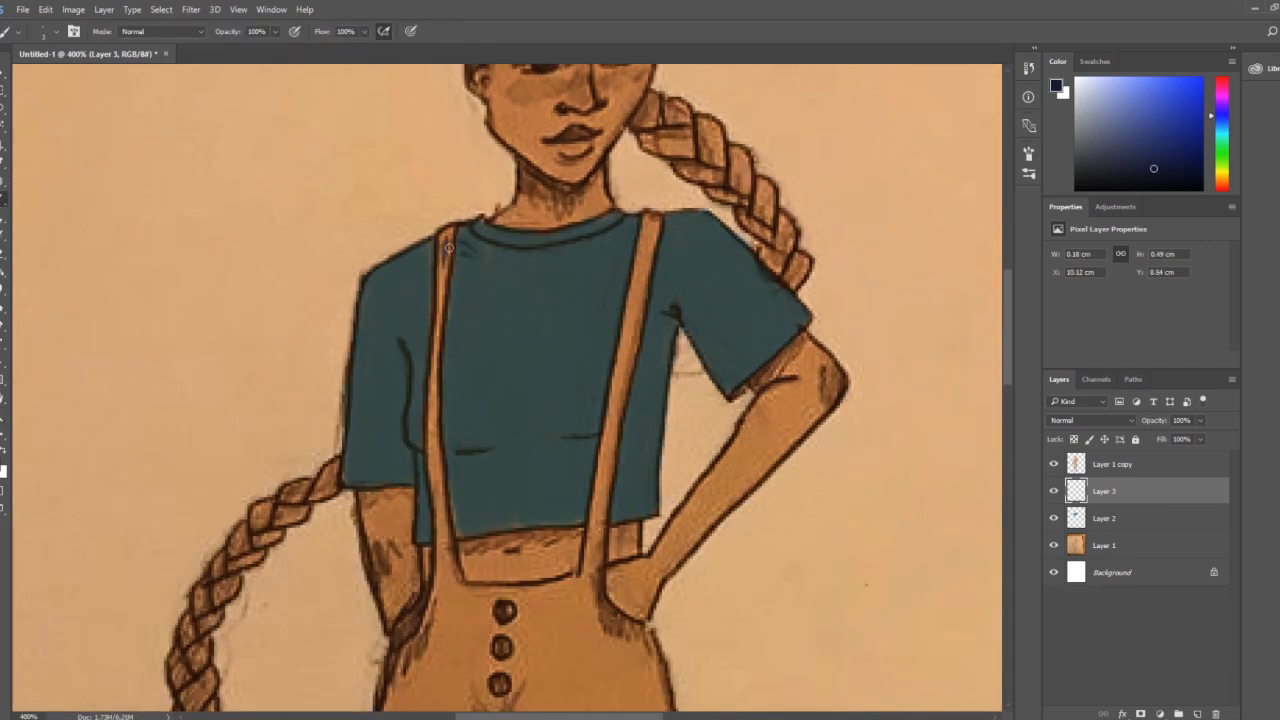
Paint the dungaree straps and trousers near-black, working down the figure.
left_click_drag(448, 248, 450, 504)
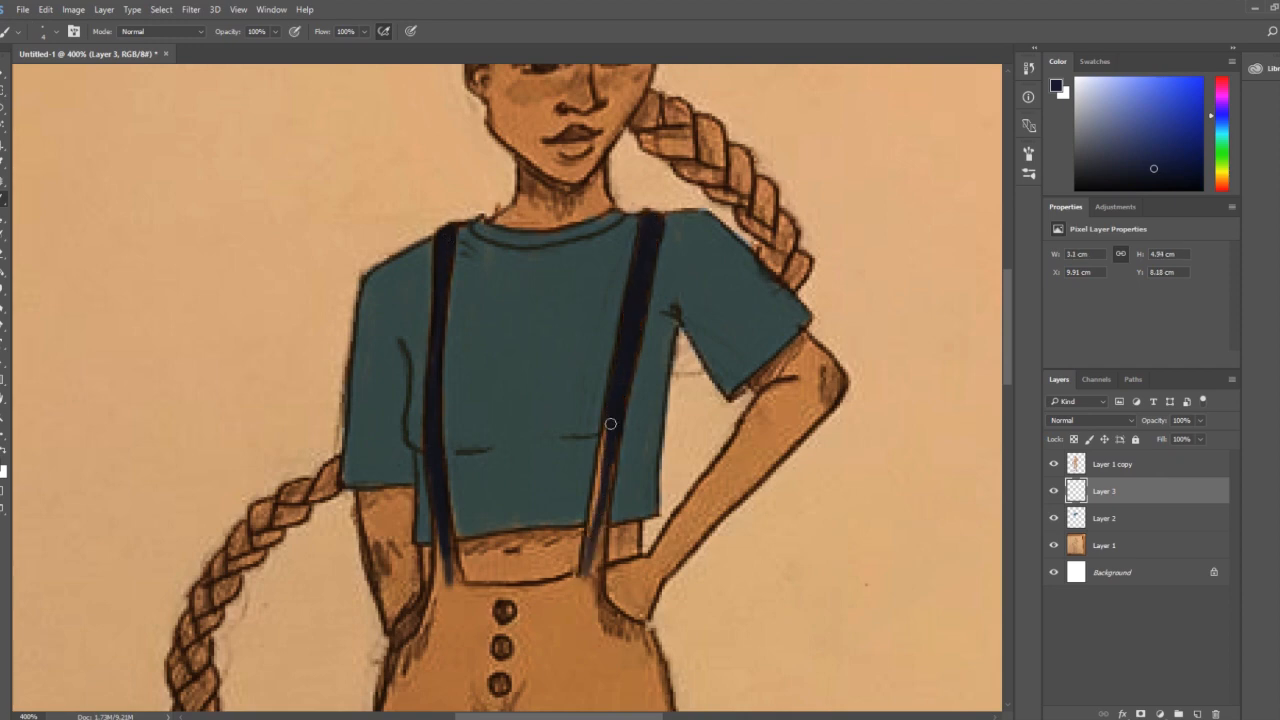
scroll("down", 3)
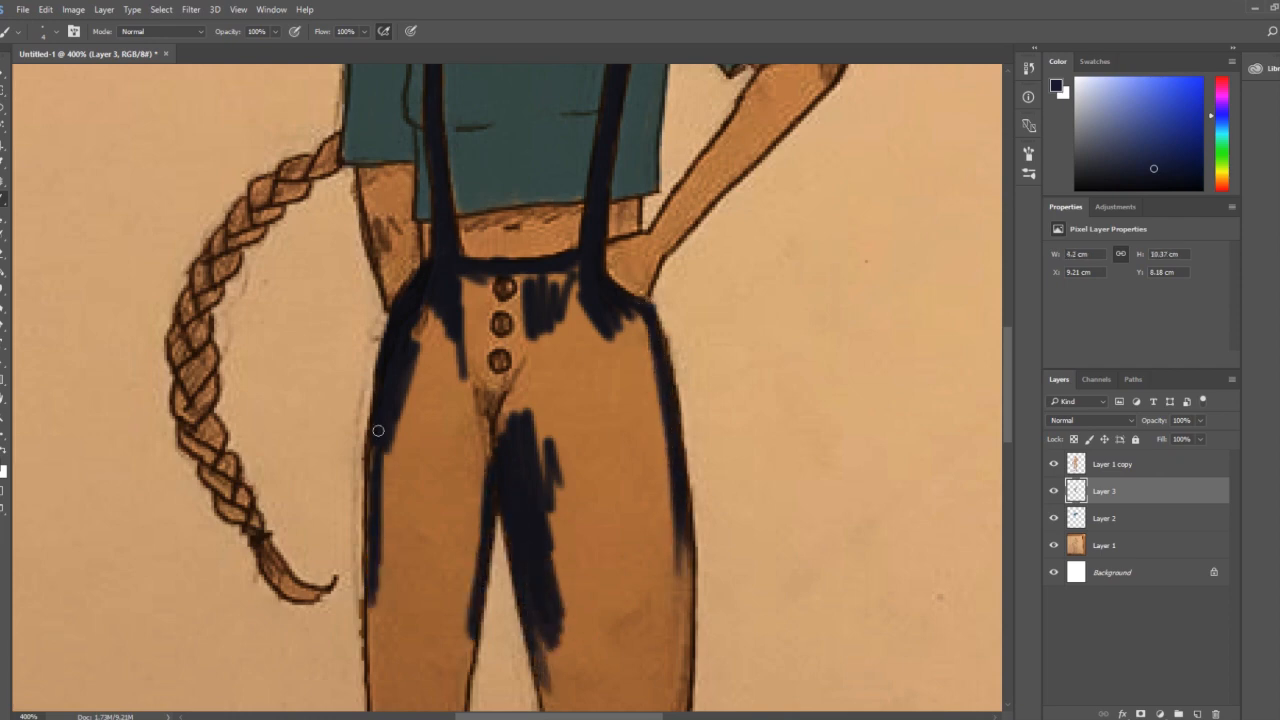
scroll("down", 3)
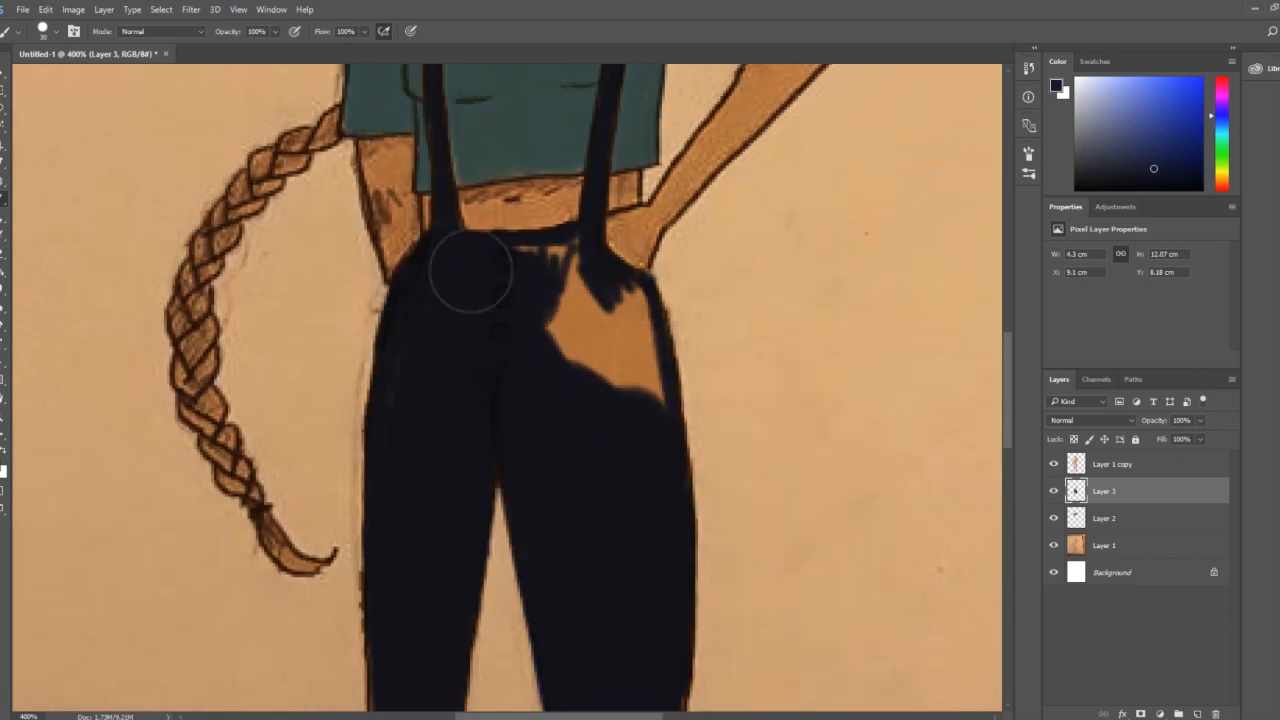
scroll("down", 3)
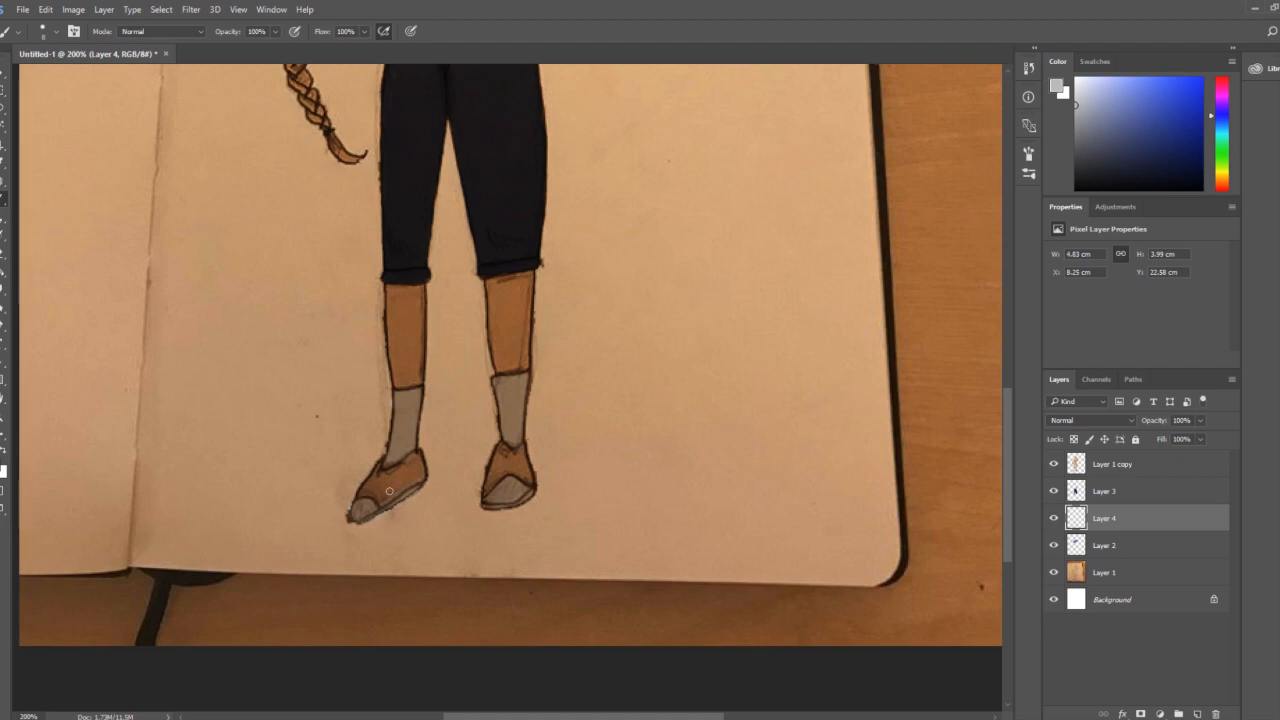
Colour the left shoe dark grey, then sample a warm orange colour.
left_click(1090, 420)
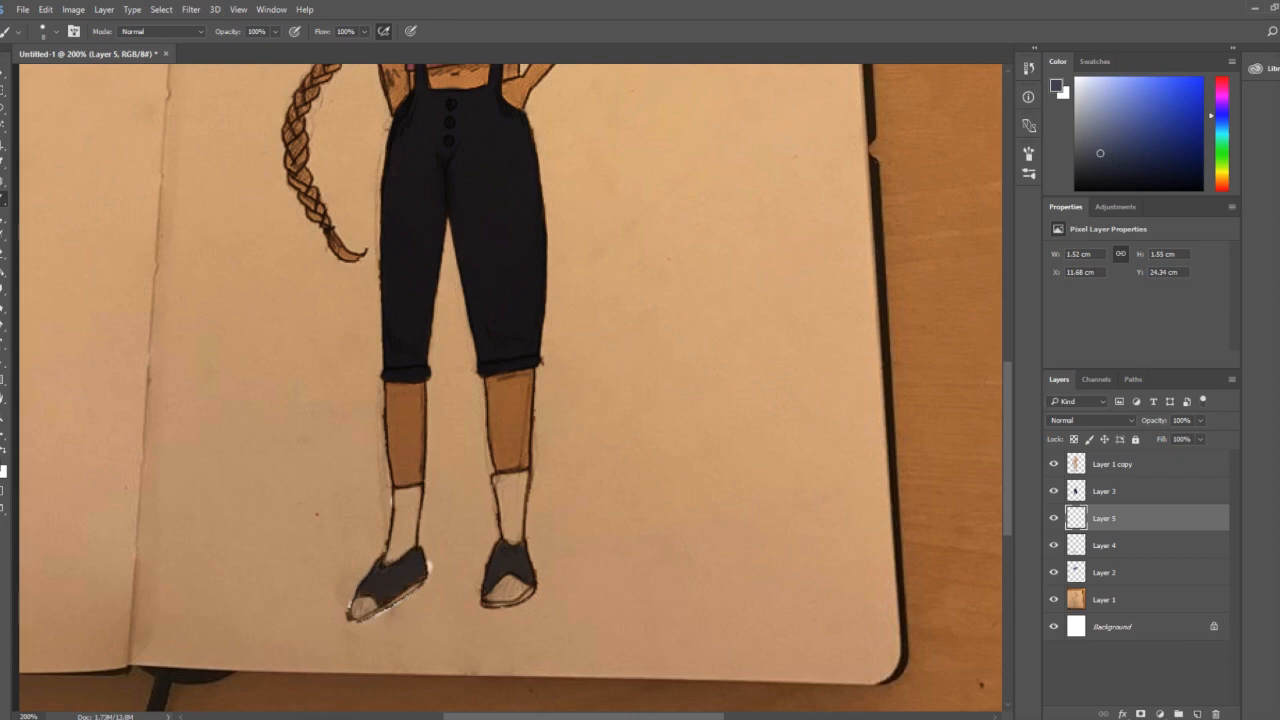
left_click(1128, 600)
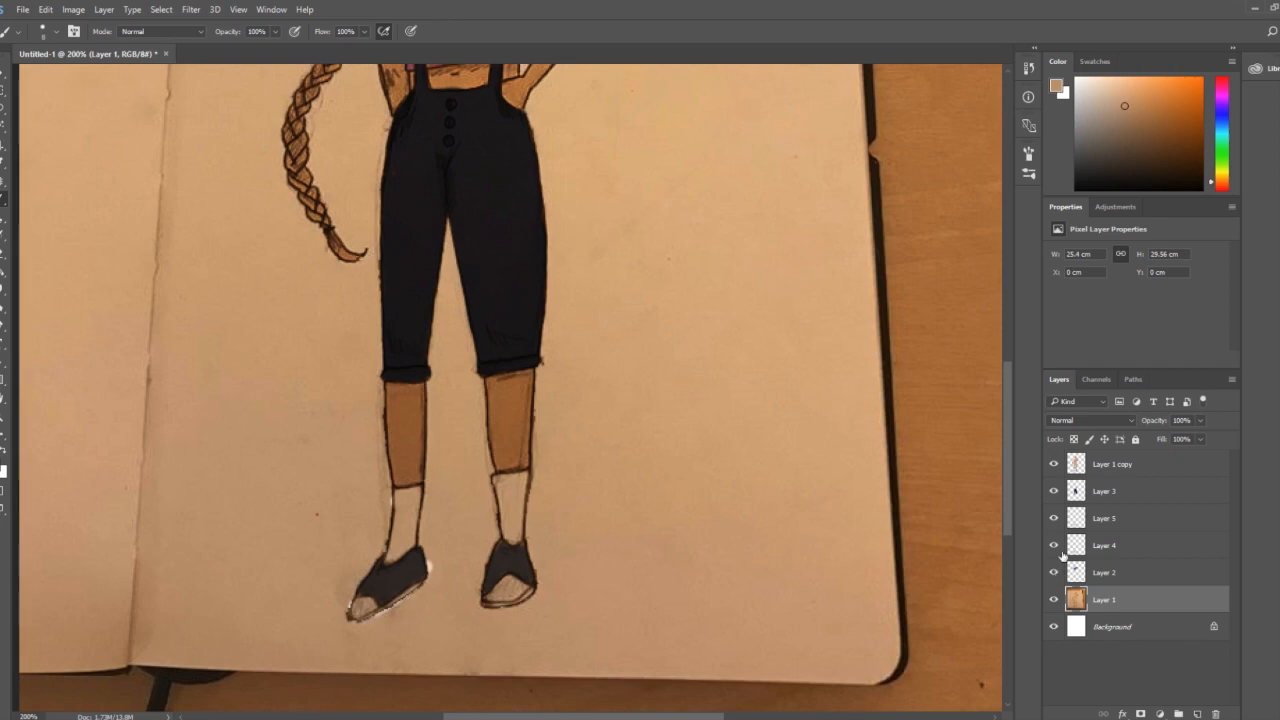
left_click(1104, 544)
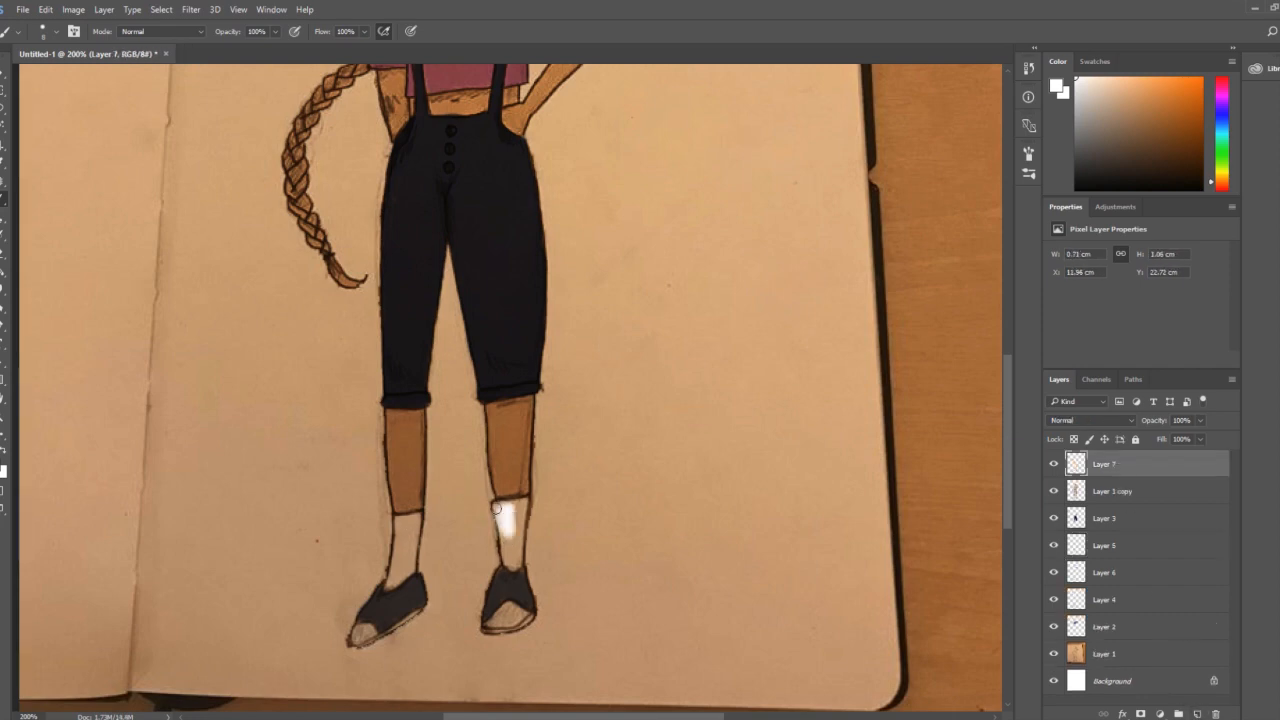
Brush the crop top mauve-pink and tint the hair and braids auburn.
left_click_drag(496, 508, 508, 412)
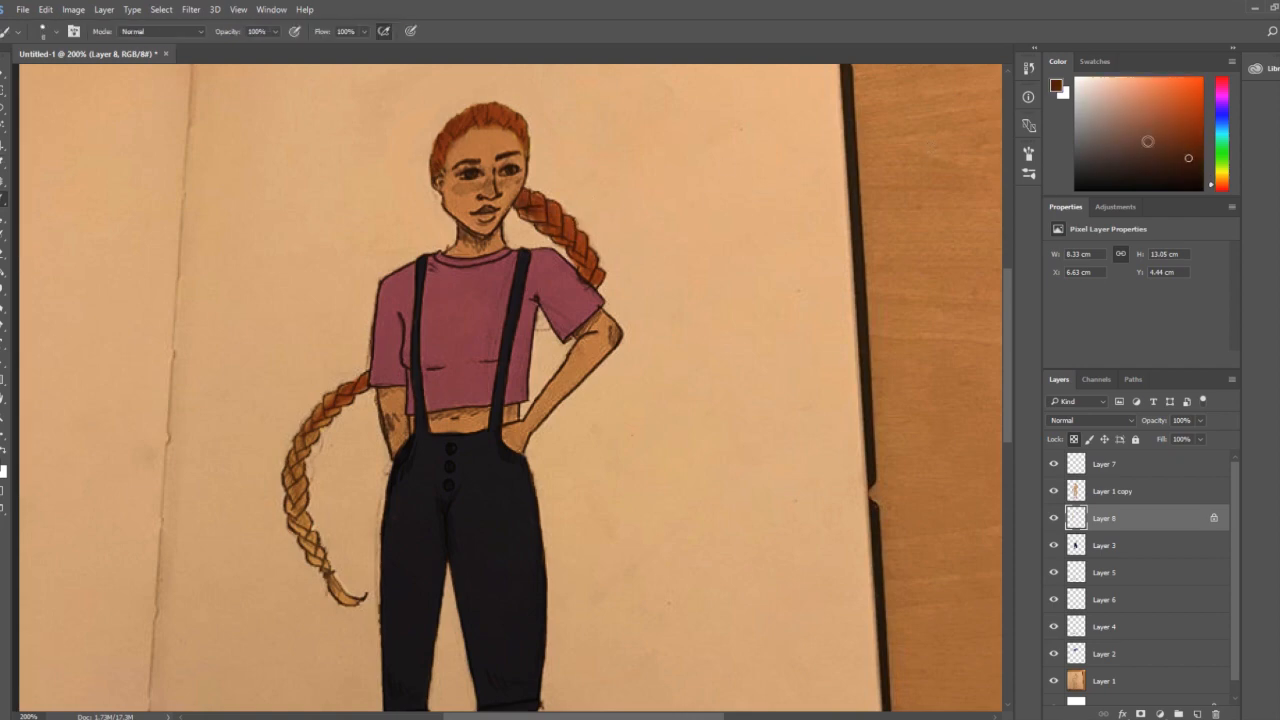
left_click(1184, 156)
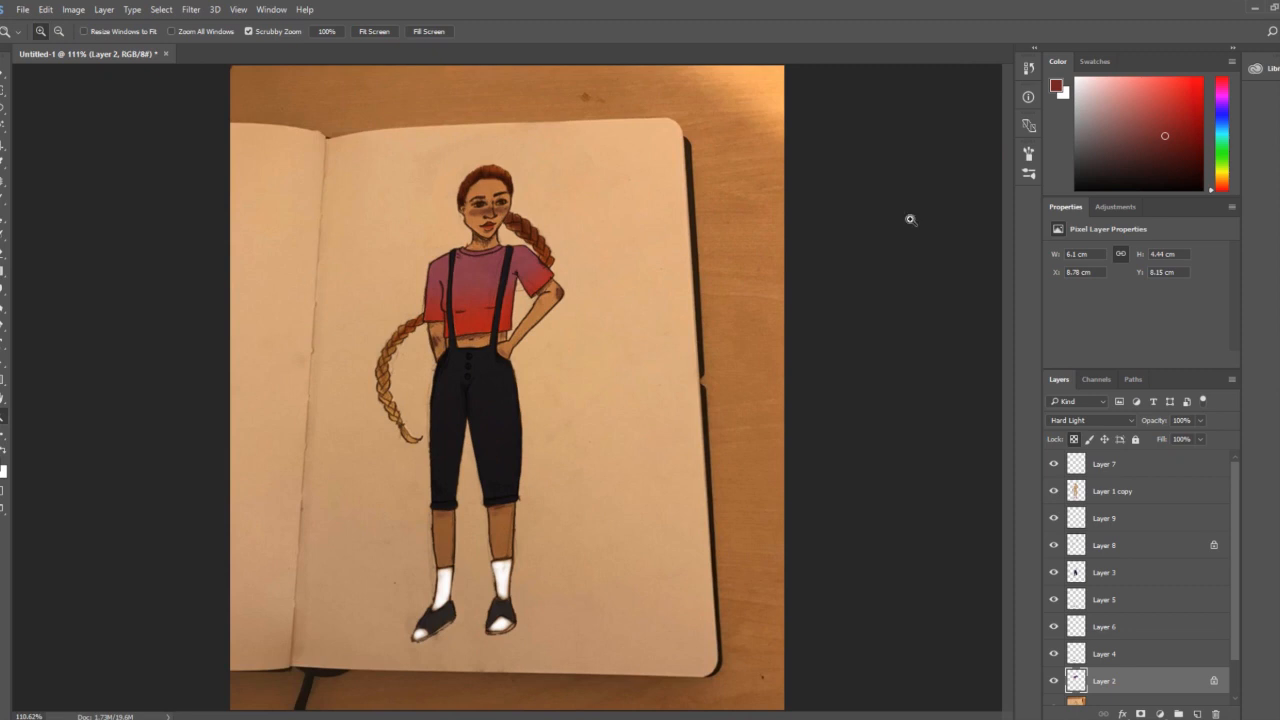
Apply a pink-to-red Hard Light gradient over the crop top.
scroll("down", 3)
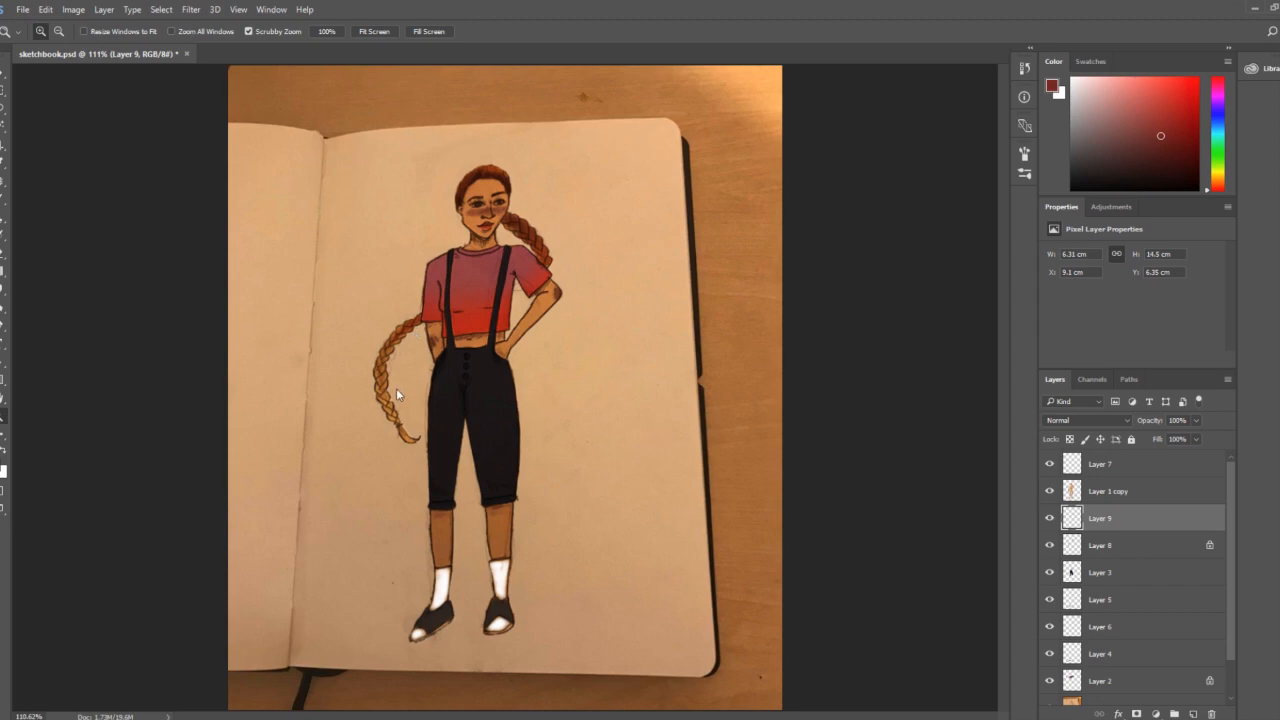
mouse_move(200, 122)
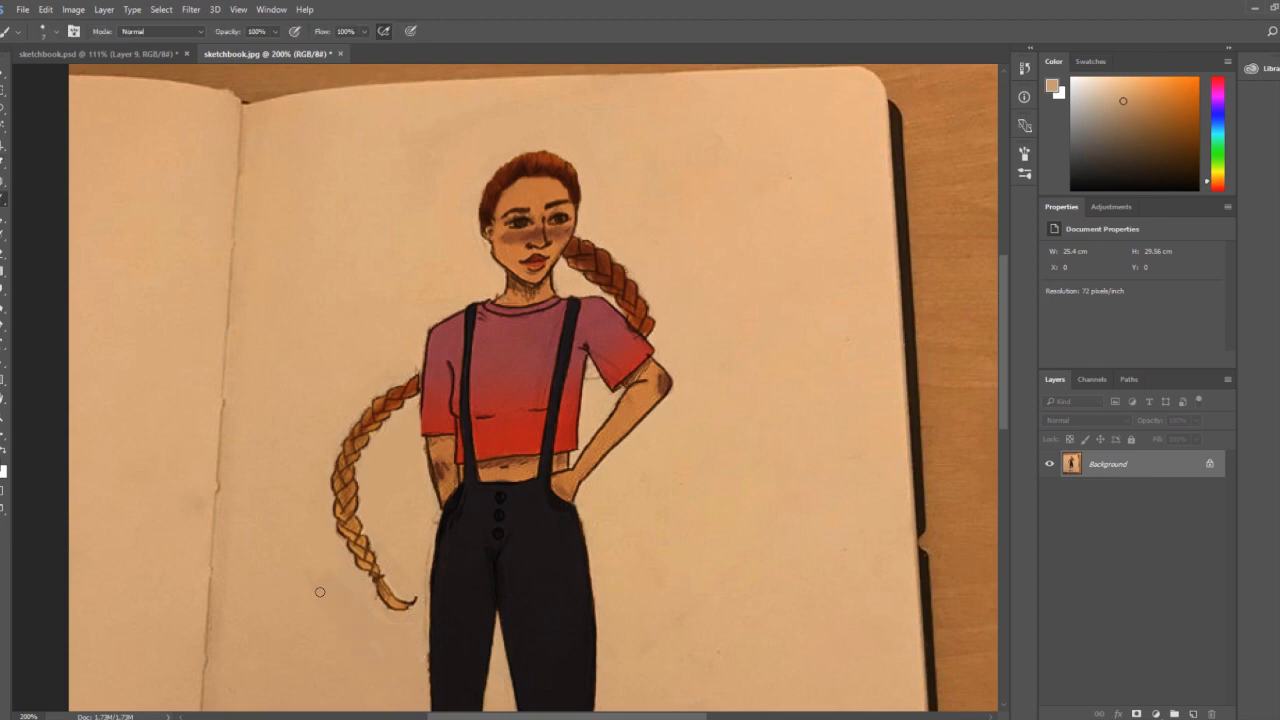
View the flattened sketchbook.jpg copy in its own document.
scroll("down", 3)
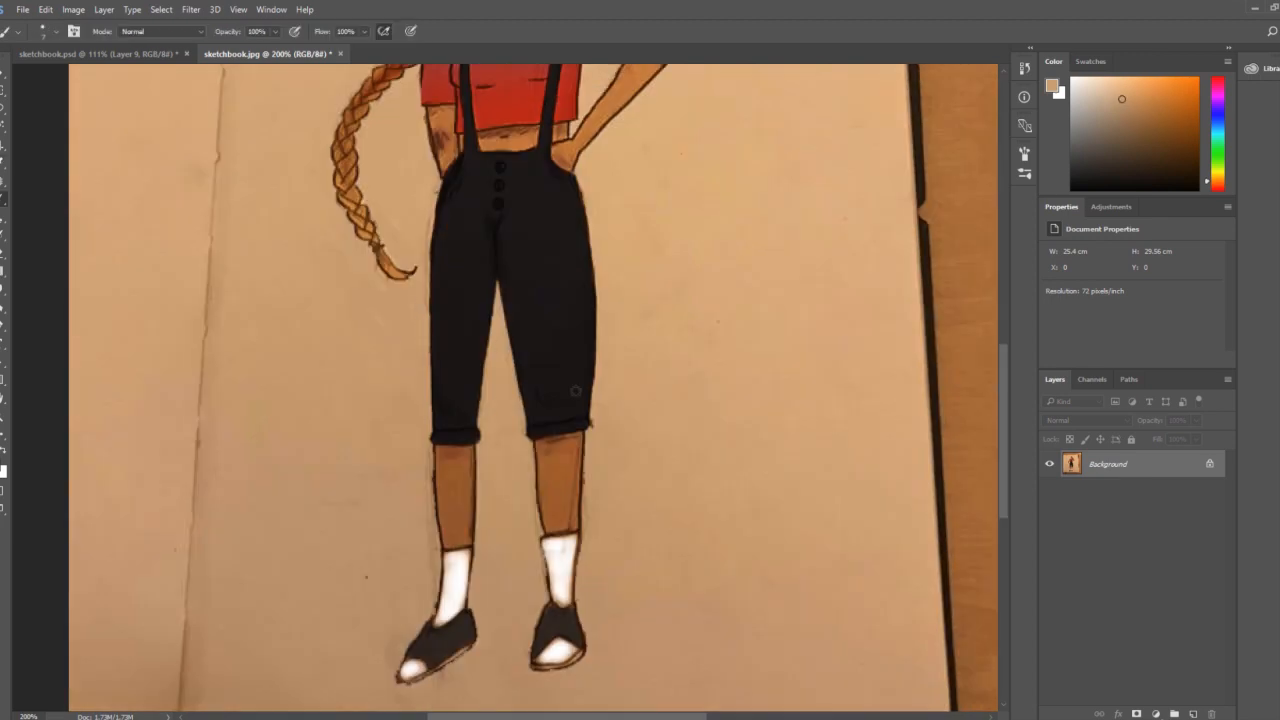